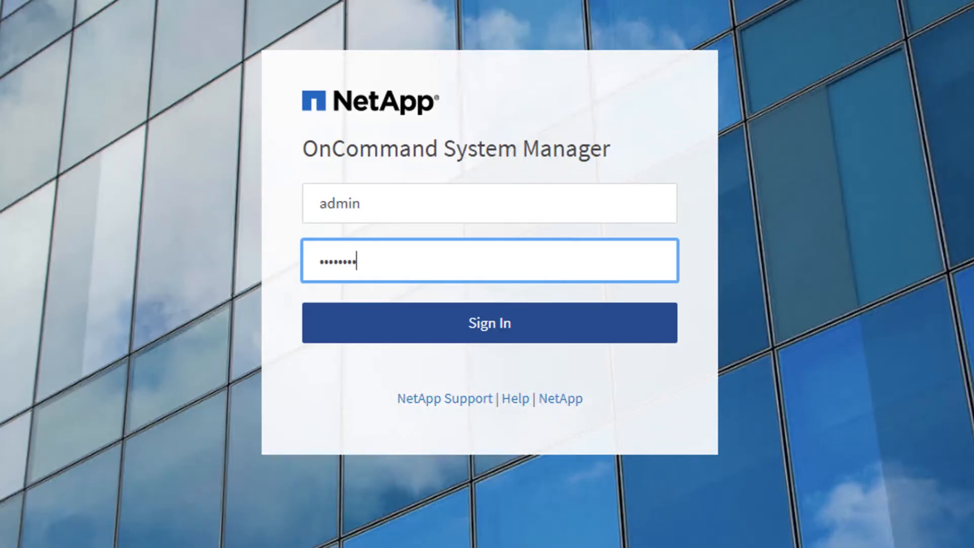
# Sign in to OnCommand System Manager with the entered admin username and password.
pyautogui.click(487, 322)
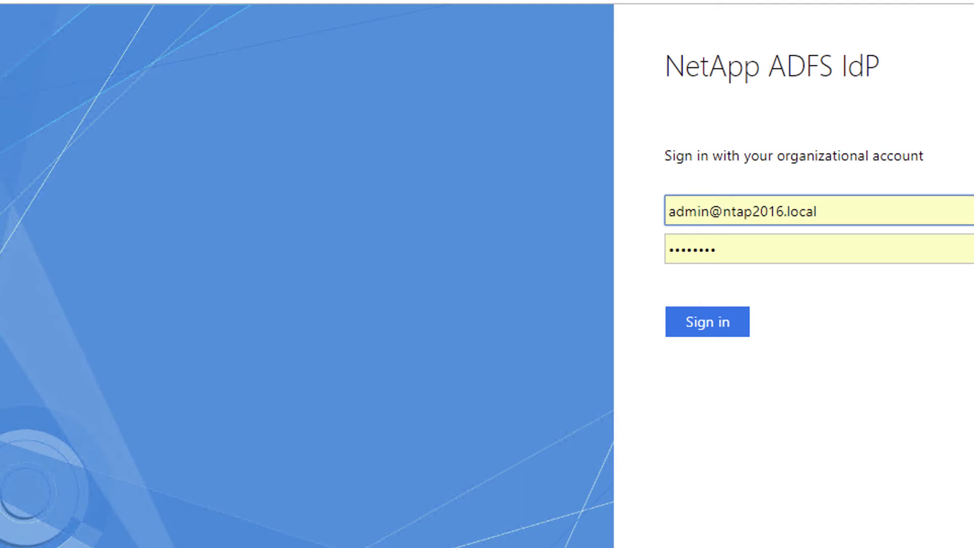
# Submit the organizational account credentials on the NetApp ADFS sign-in page.
pyautogui.click(706, 321)
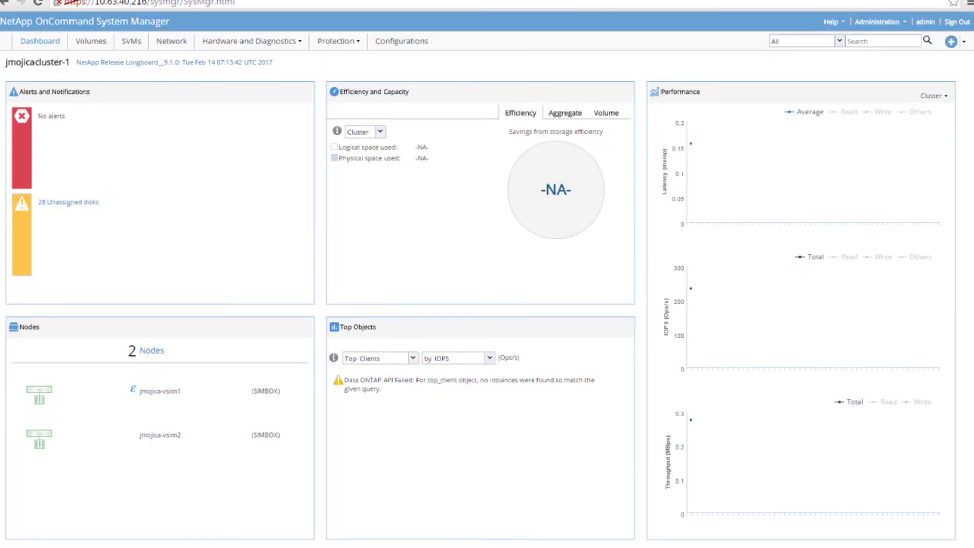